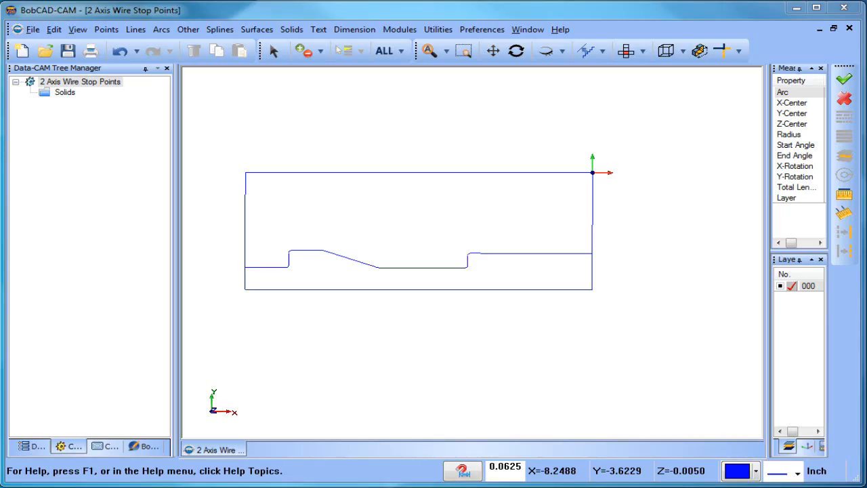
mouse_move(144, 397)
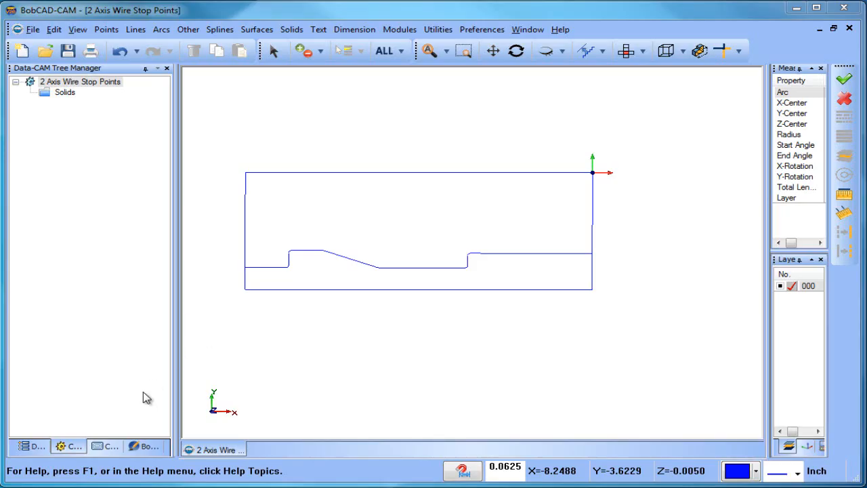
- Create a new Wire EDM job on the Mitsubishi CX20 with rectangular stock fitted to the part and accept the machine setup
right_click(62, 81)
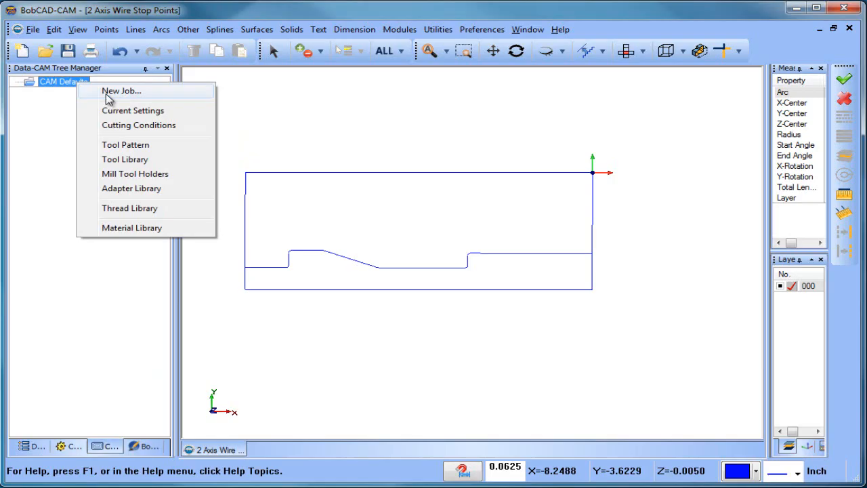
left_click(121, 90)
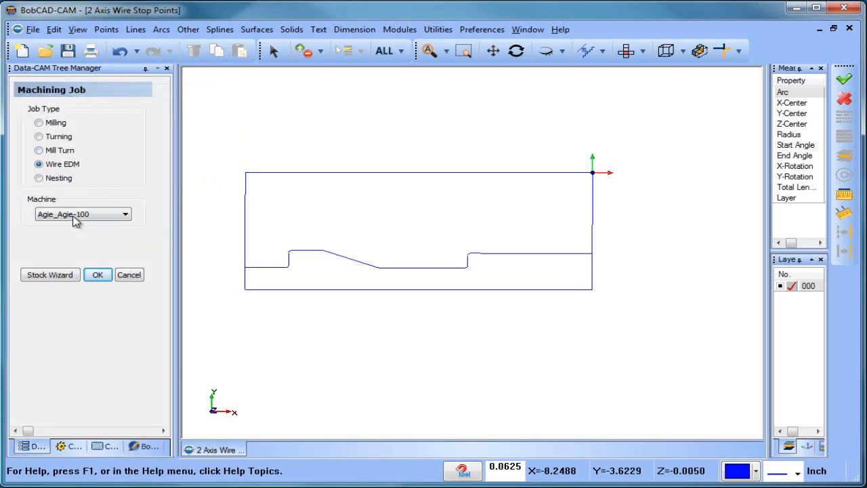
left_click(125, 214)
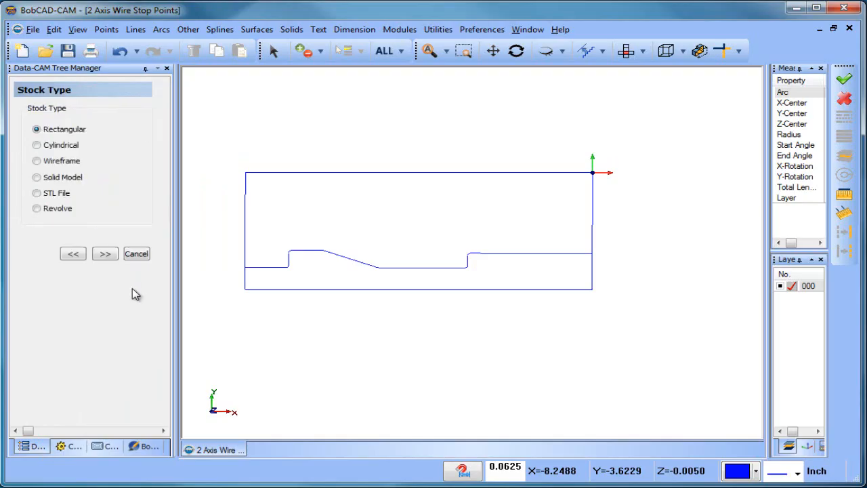
left_click(105, 254)
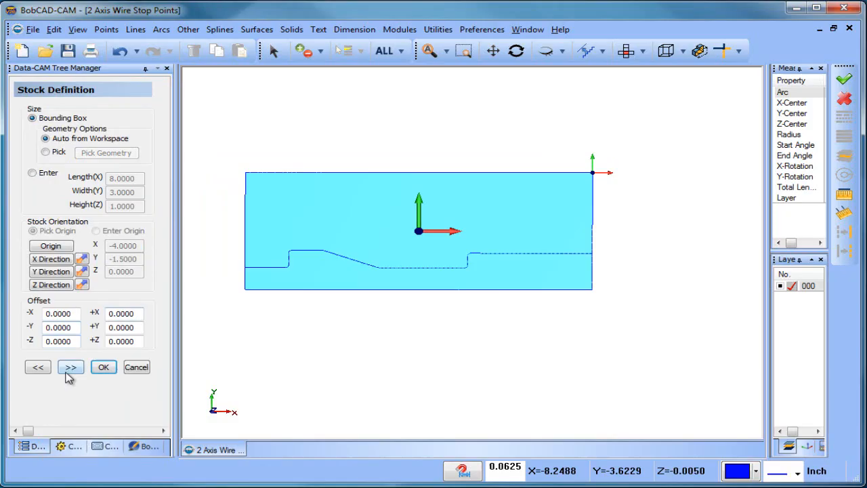
left_click(70, 366)
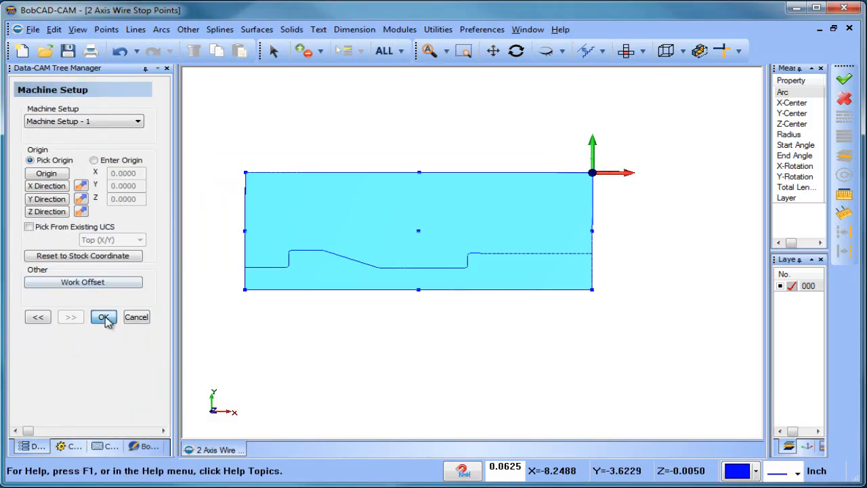
left_click(103, 317)
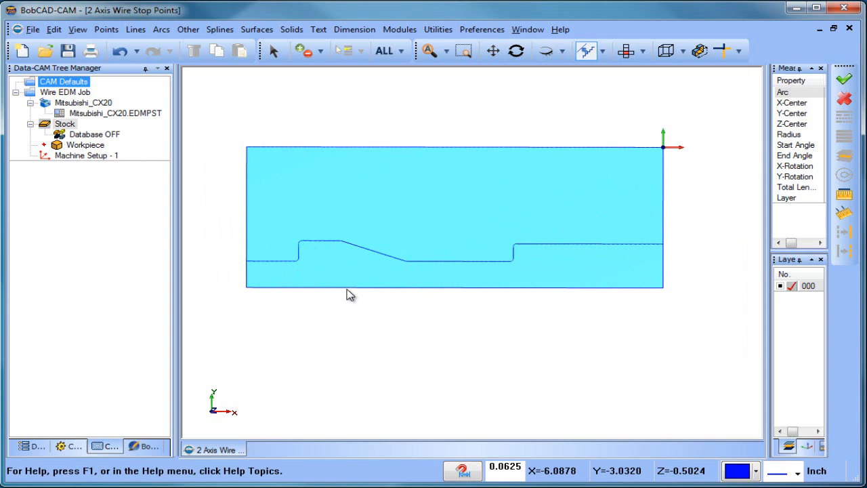
- Start a 2 Axis wire feature on the part outline, keeping Use Glue Stop With Leads, toward the machining strategy
right_click(87, 154)
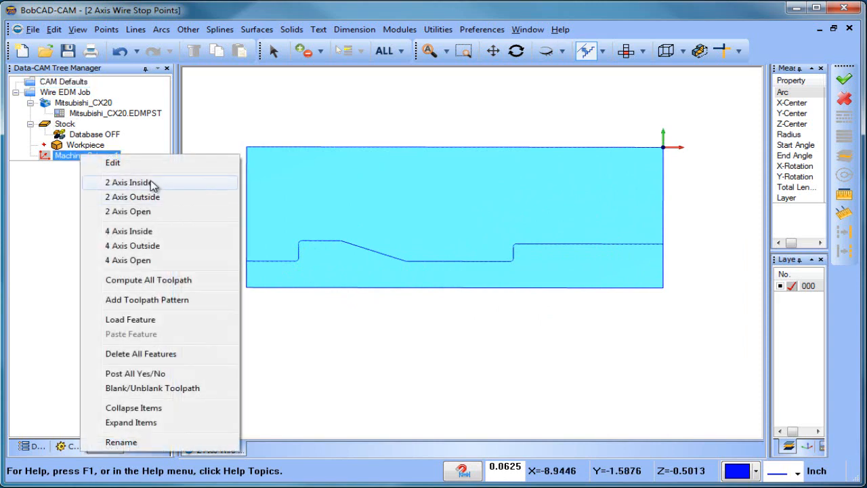
mouse_move(173, 225)
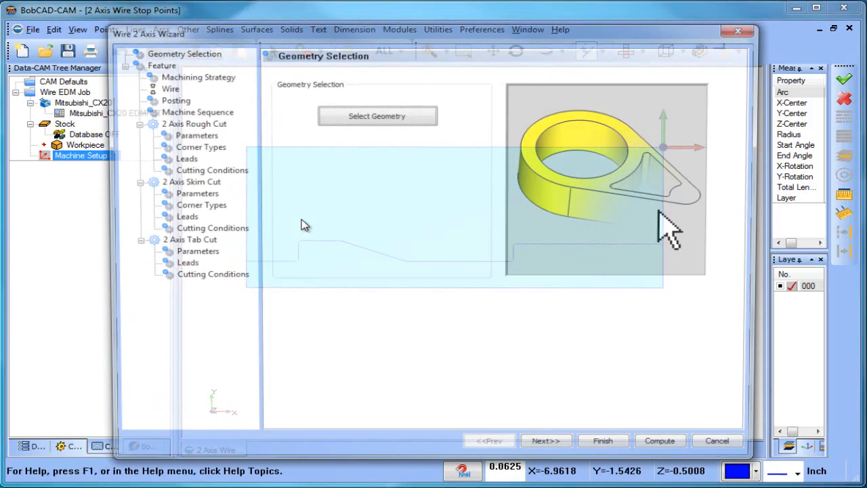
left_click(545, 440)
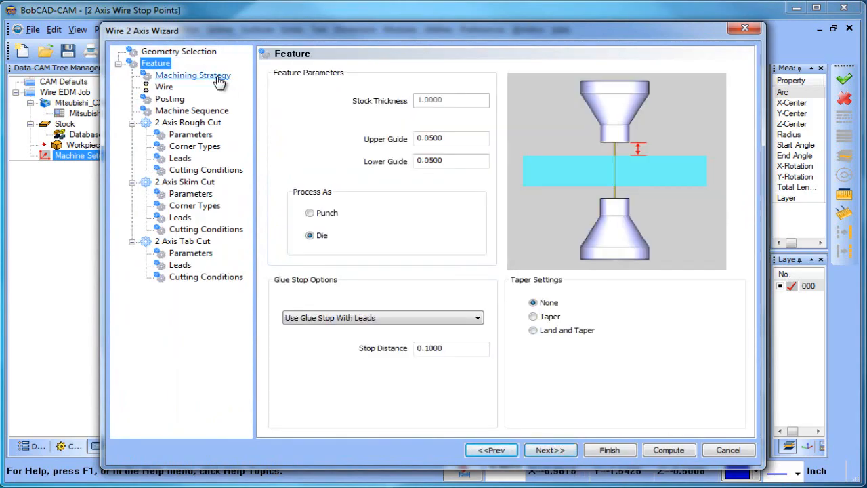
mouse_move(509, 293)
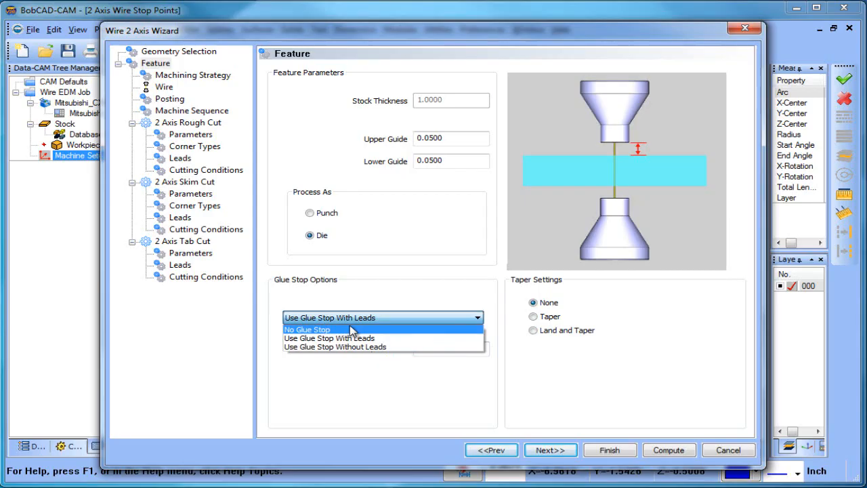
mouse_move(390, 347)
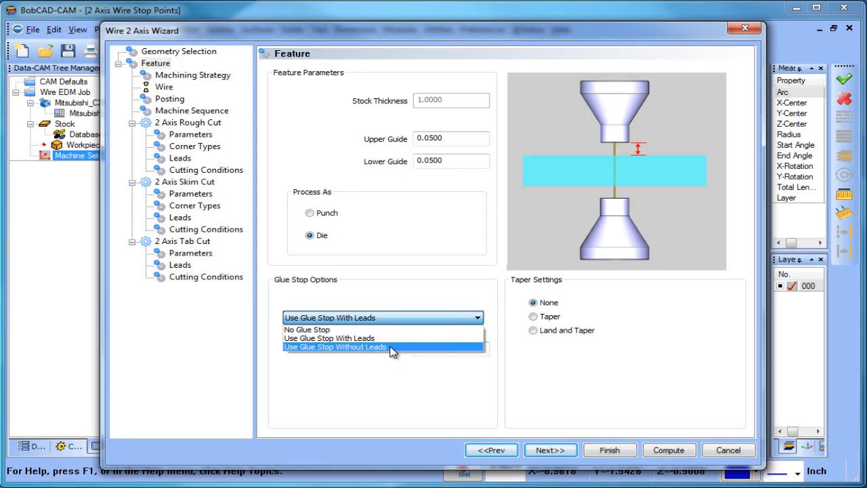
mouse_move(420, 338)
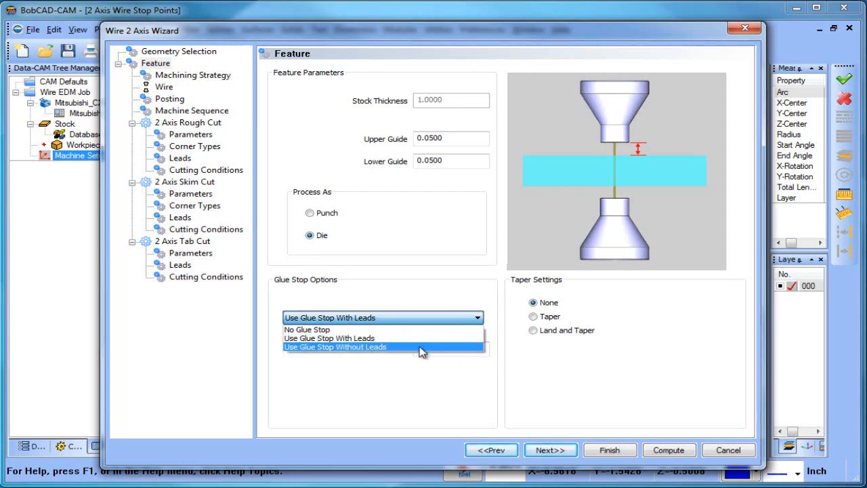
mouse_move(420, 339)
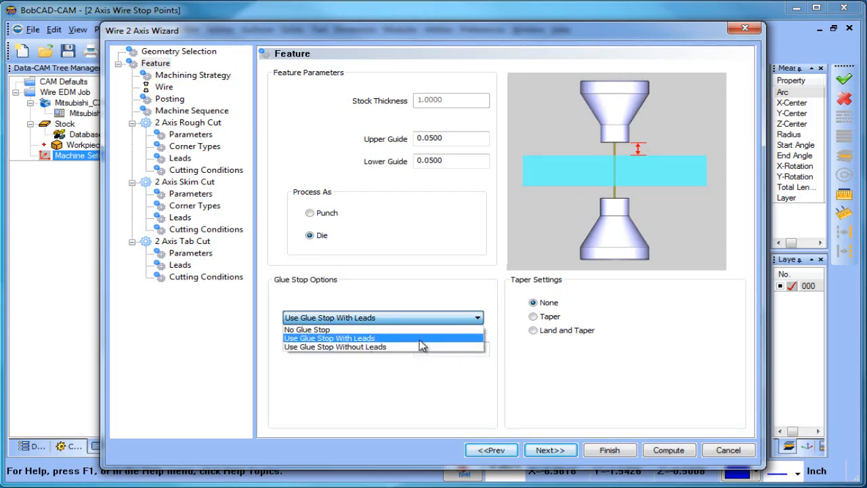
left_click(336, 347)
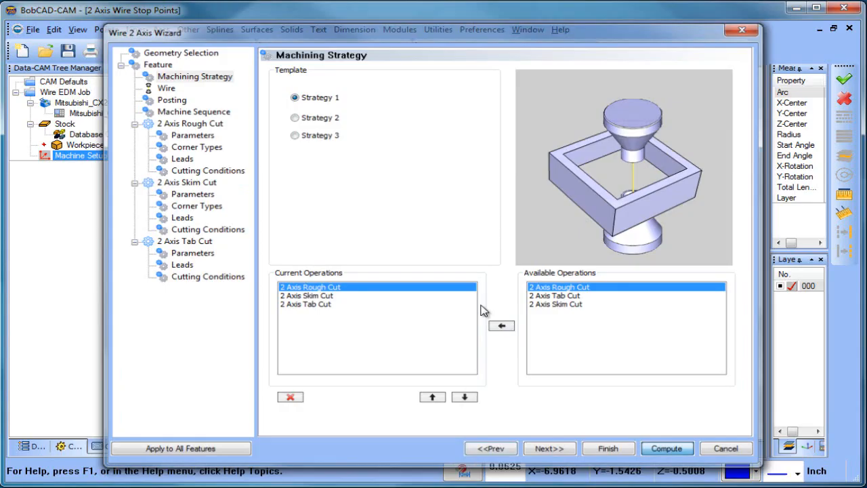
- Compute the 2-axis feature and review the rough, skim and tab cut toolpaths in the tree
left_click(607, 447)
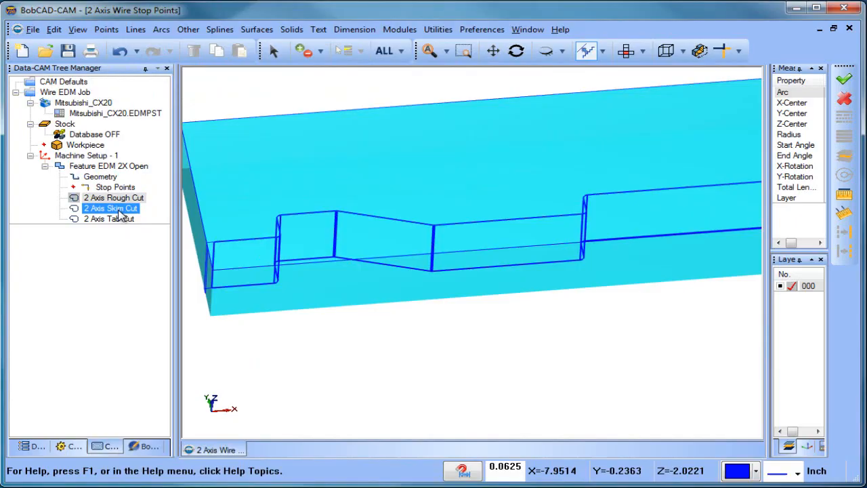
left_click(108, 218)
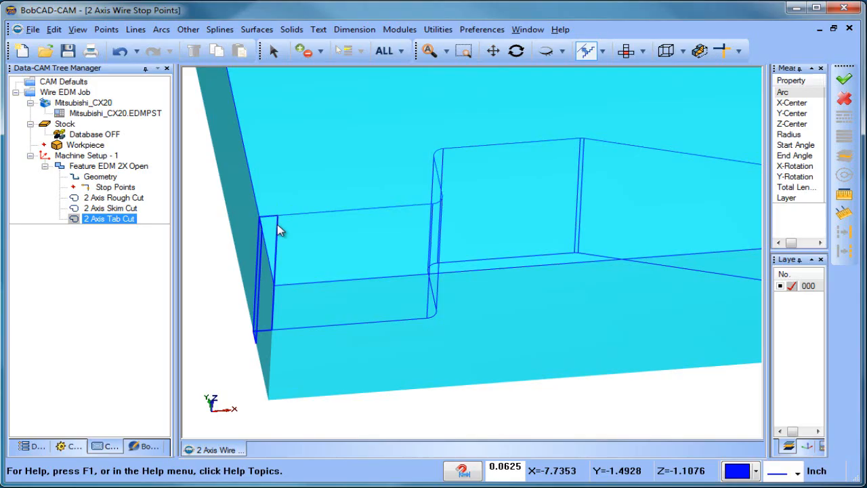
left_click(114, 198)
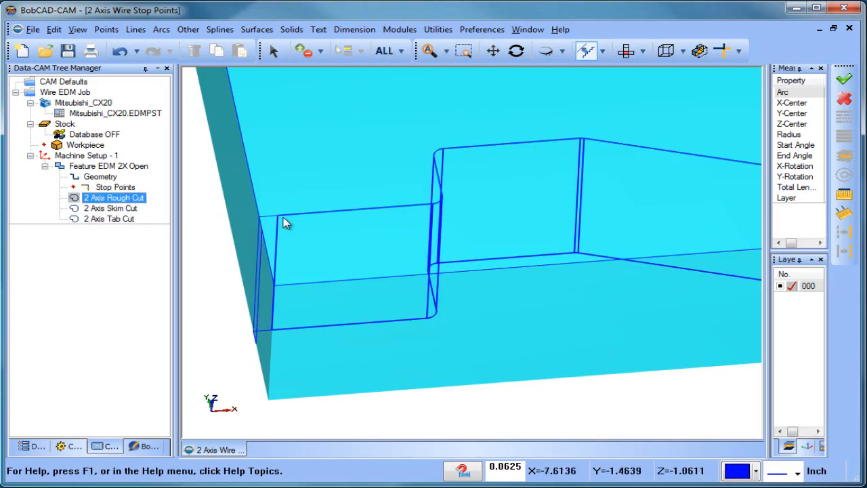
mouse_move(277, 225)
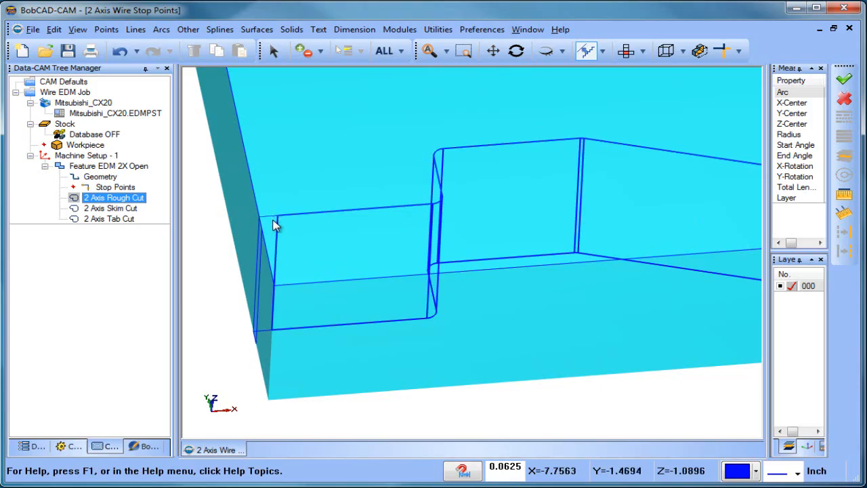
left_click(111, 208)
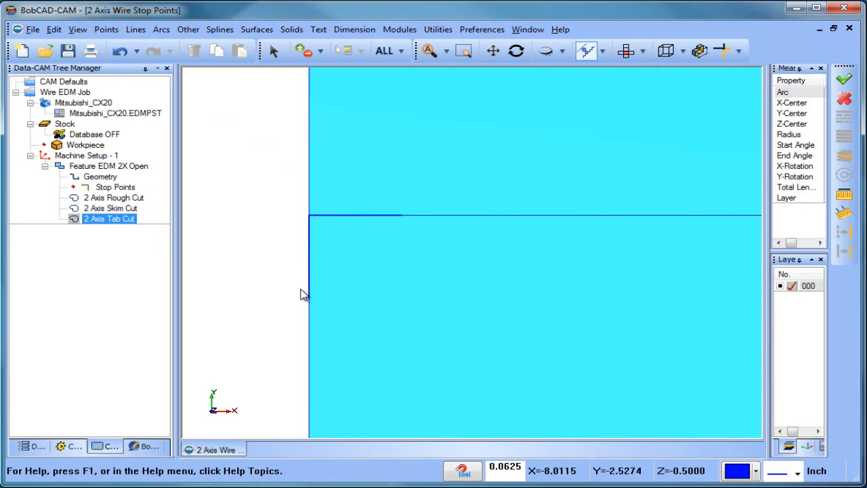
mouse_move(396, 278)
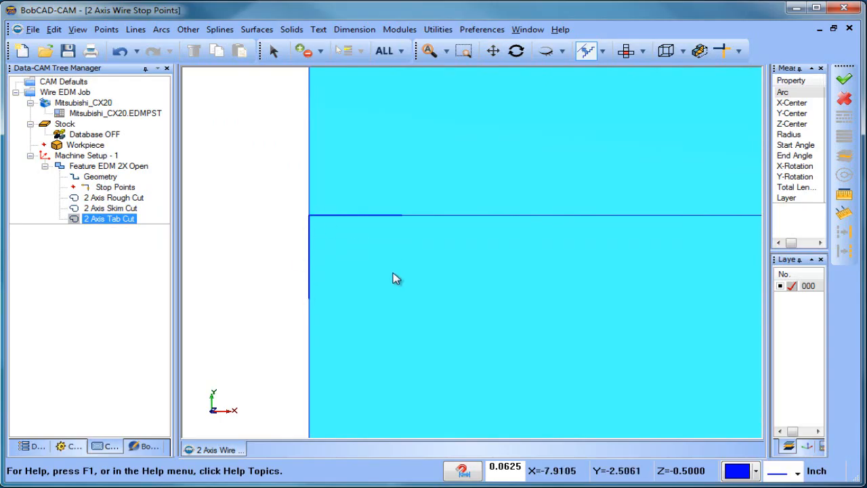
mouse_move(409, 212)
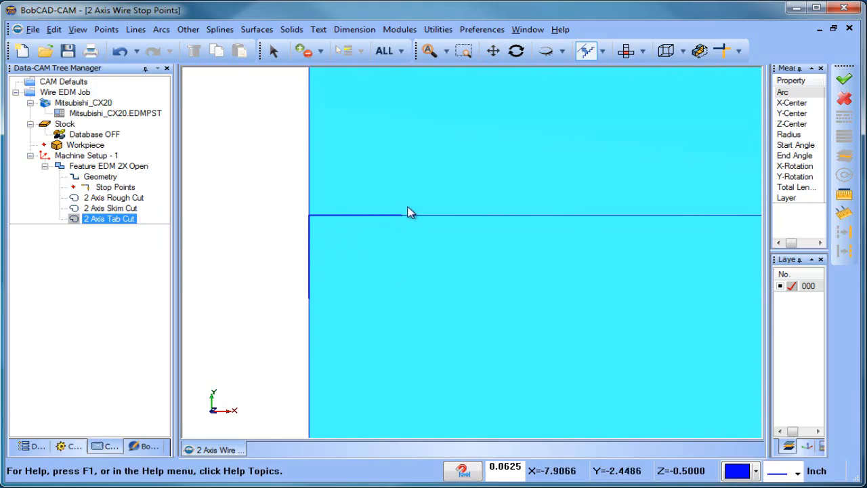
mouse_move(411, 220)
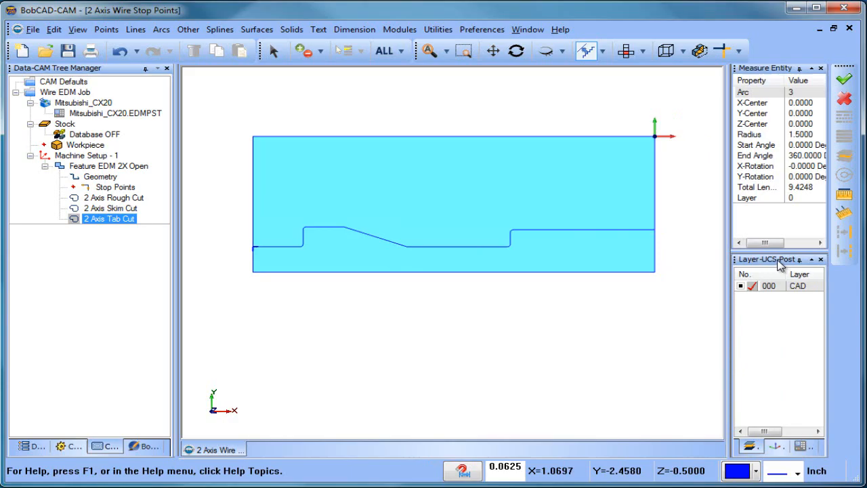
- Turn off the glue stop in the wire feature and recompute so only the 2 Axis Skim Cut toolpath remains
left_click(100, 176)
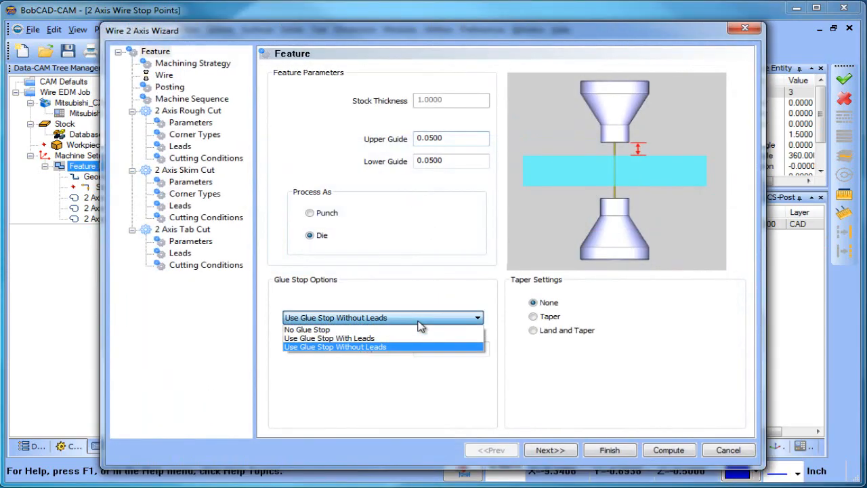
left_click(306, 329)
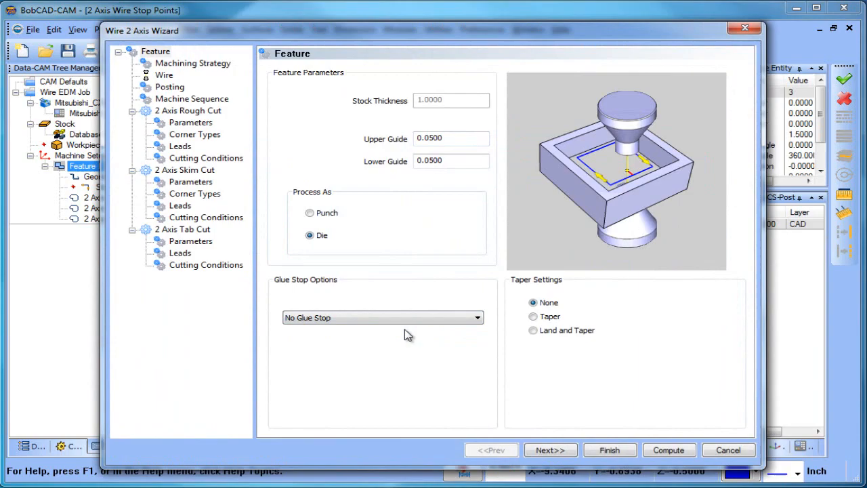
mouse_move(474, 414)
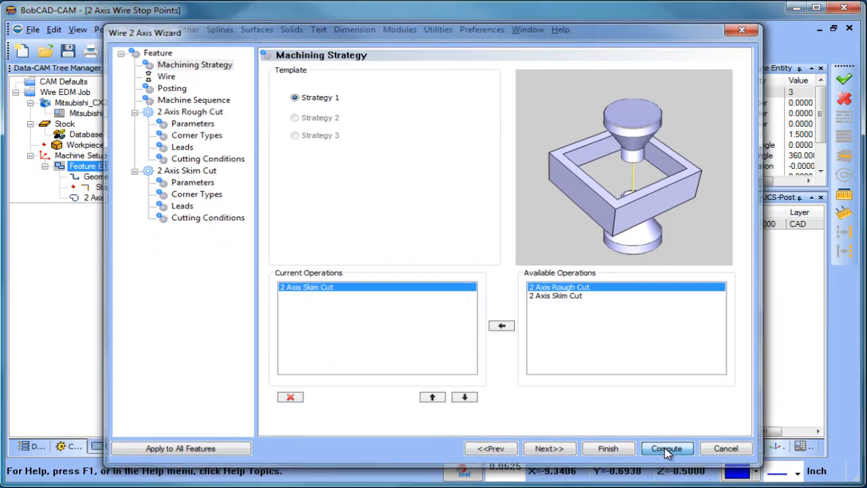
left_click(666, 447)
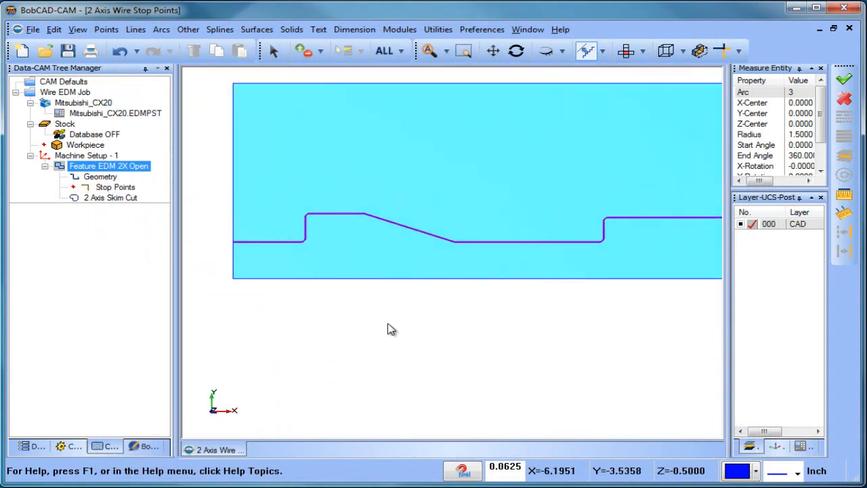
left_click(546, 51)
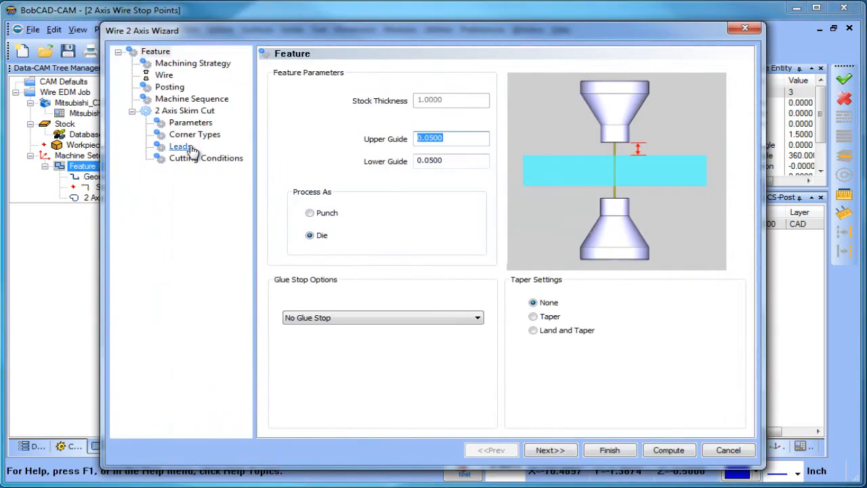
- Set the skim cut's lead-in type to Parallel with matching lead-out and recompute the toolpath
left_click(180, 146)
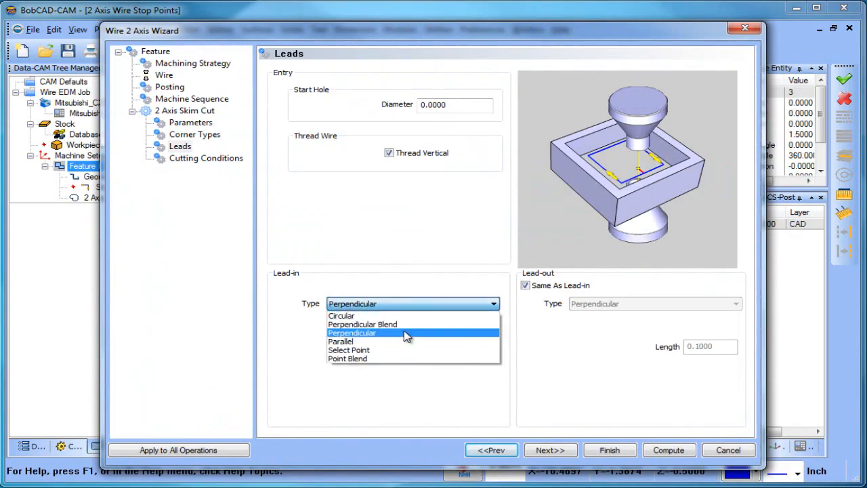
left_click(340, 341)
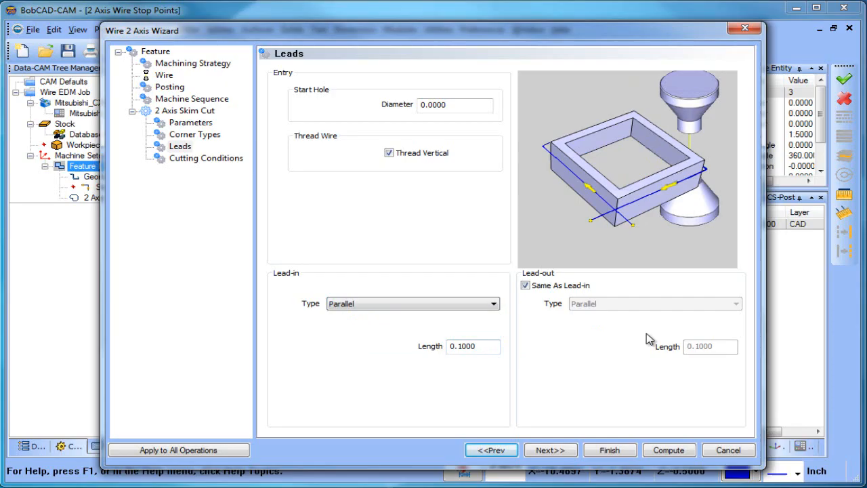
left_click(608, 450)
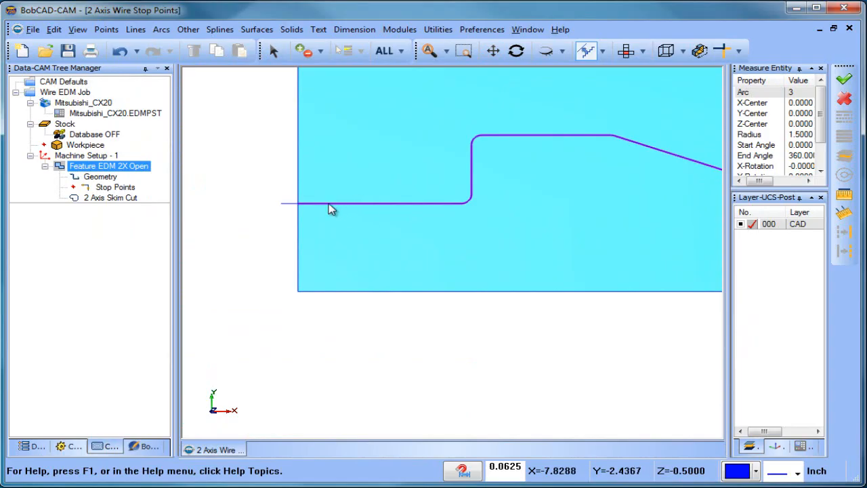
- Create a Point On Entity at distance 0.15 along the profile near its lead-in start
left_click(111, 198)
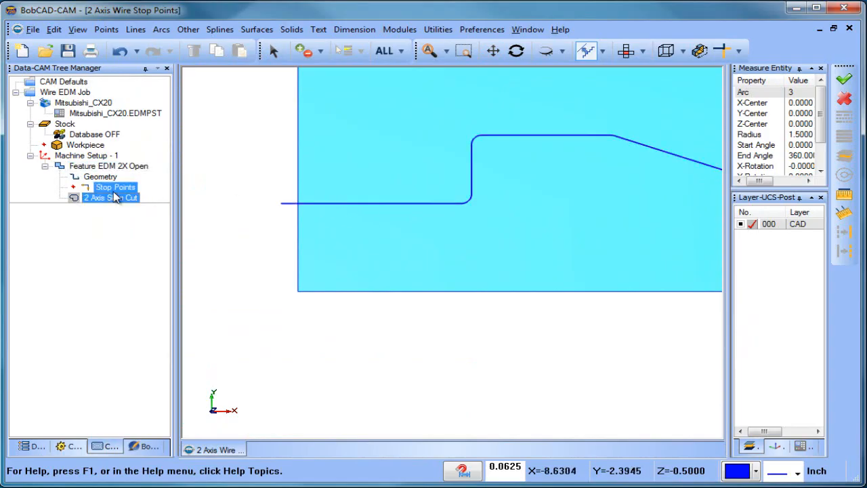
left_click(109, 165)
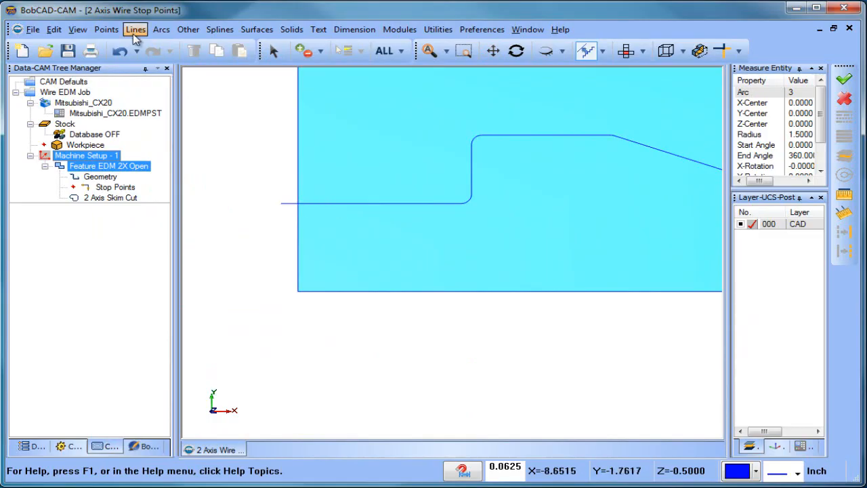
left_click(106, 30)
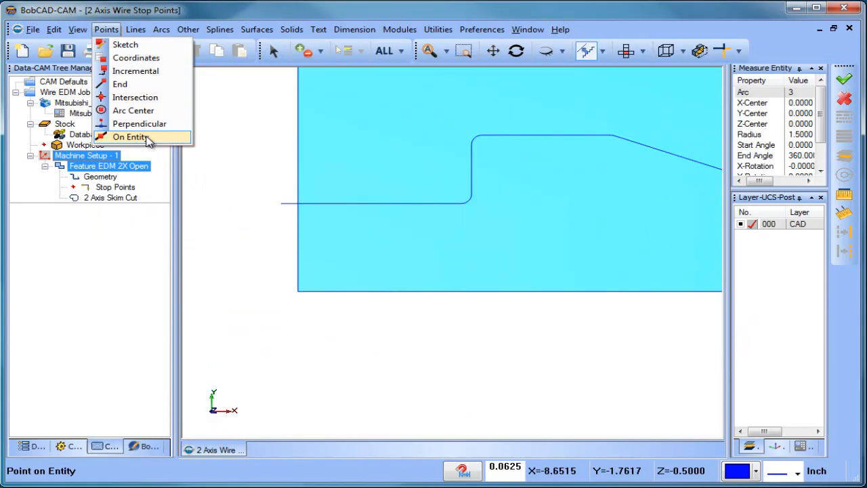
left_click(130, 136)
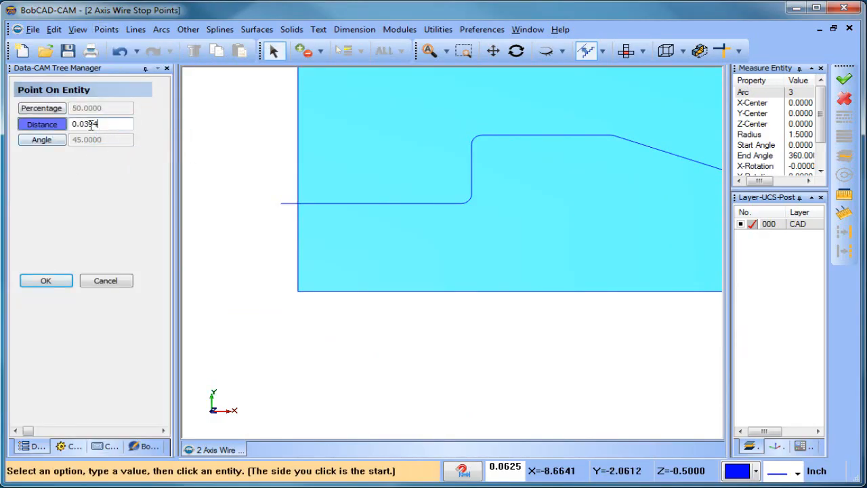
type(".1")
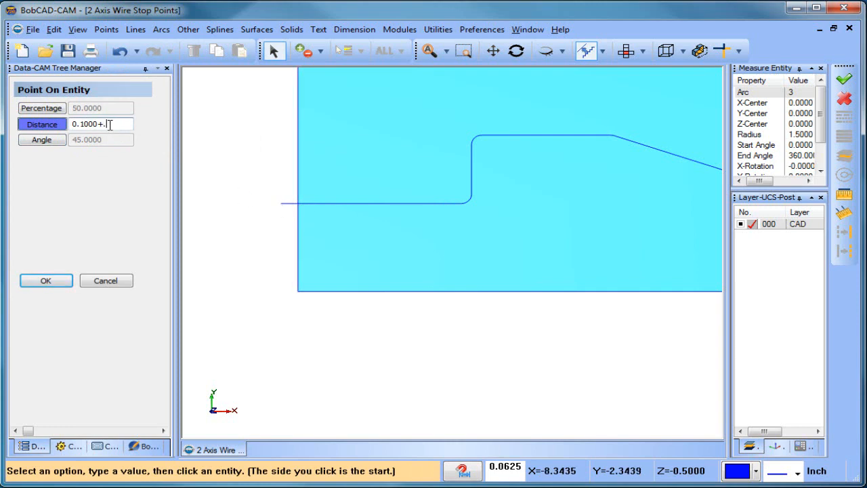
type("150")
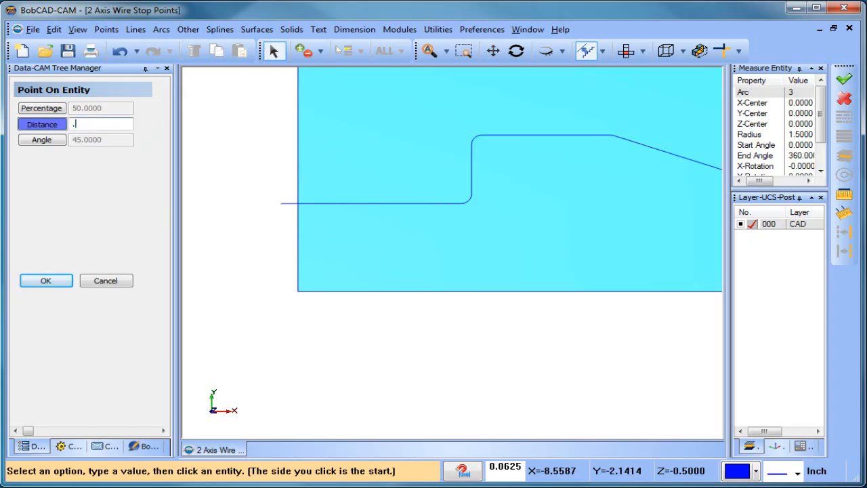
type("1500")
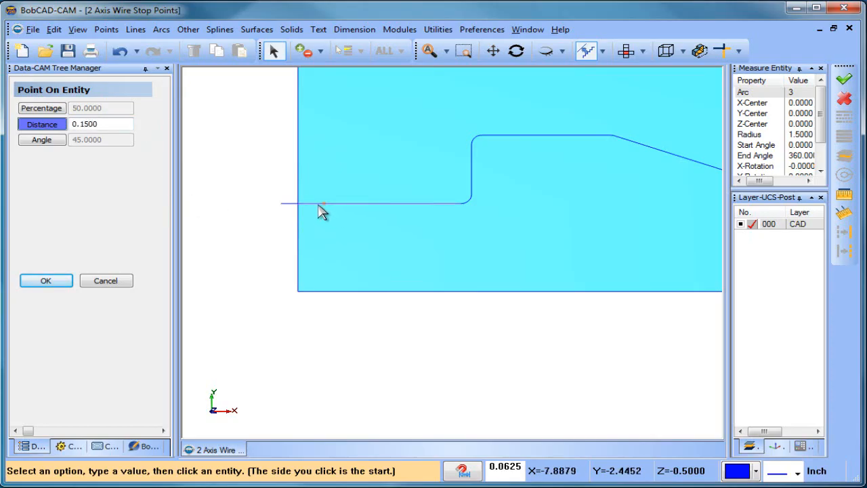
left_click(46, 280)
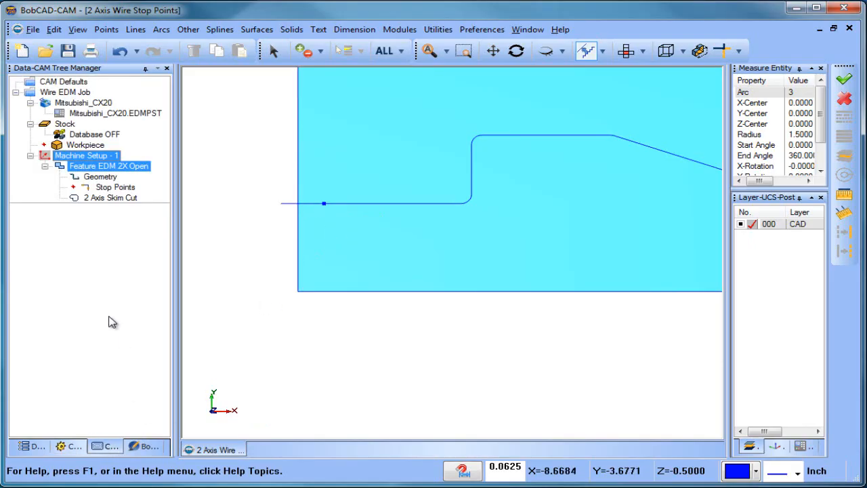
- Post the wire EDM job as NC code and locate the M0 stop line near the end of the program
left_click(115, 187)
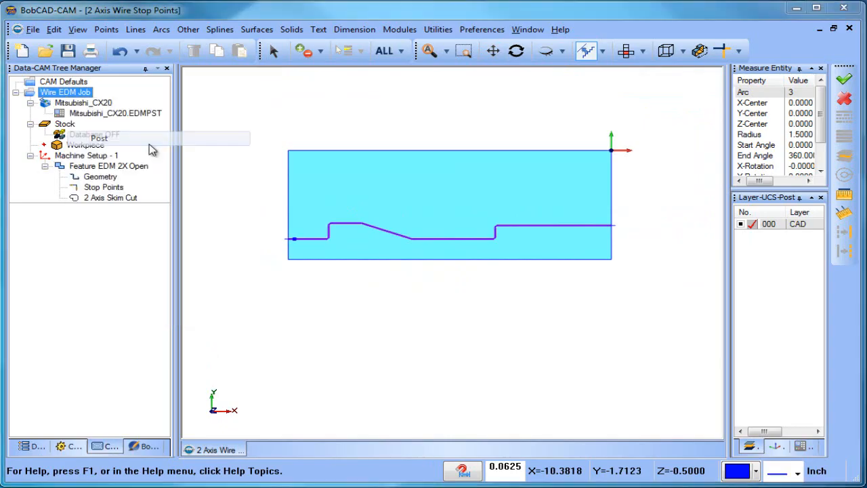
left_click(99, 139)
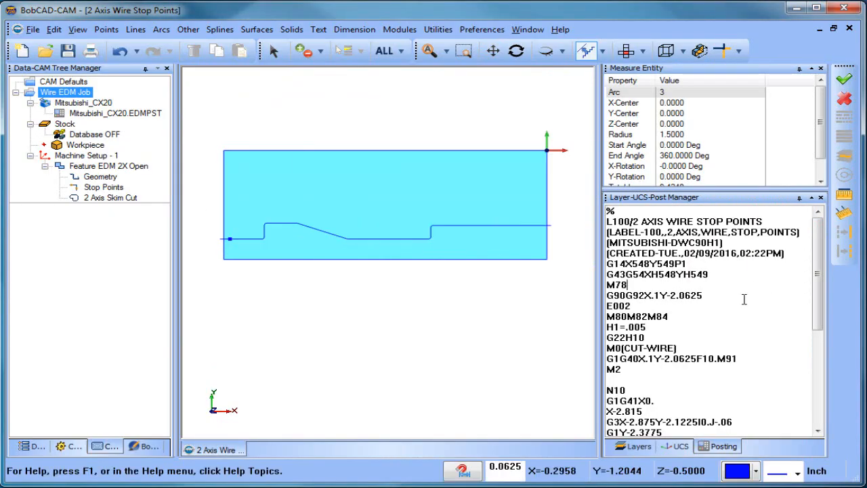
scroll("down", 3)
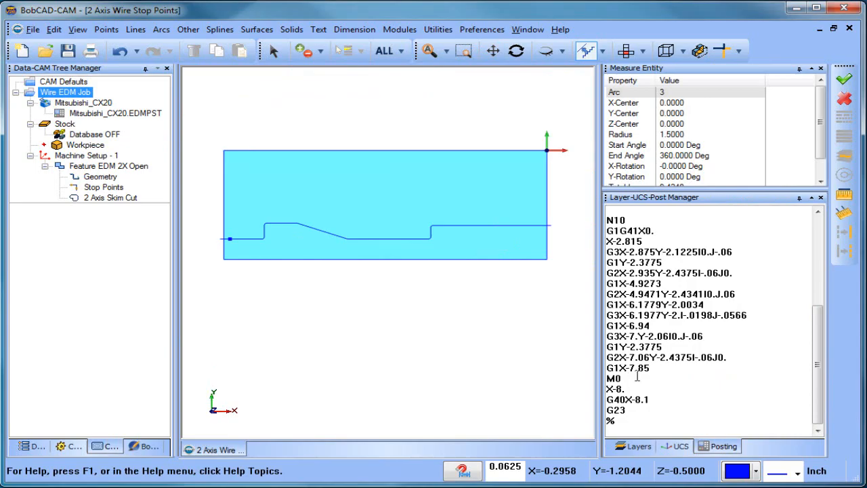
double_click(612, 378)
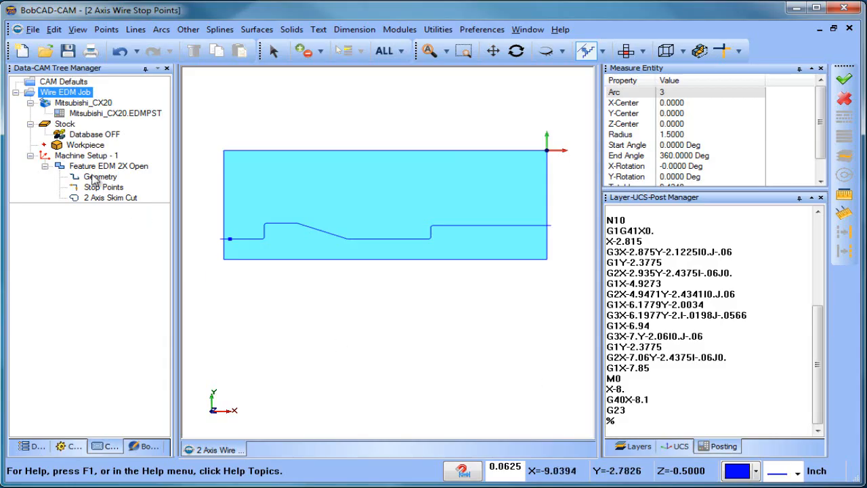
- Repost the job, then assign the point near the profile's lead-in as the skim cut's stop point
left_click(109, 165)
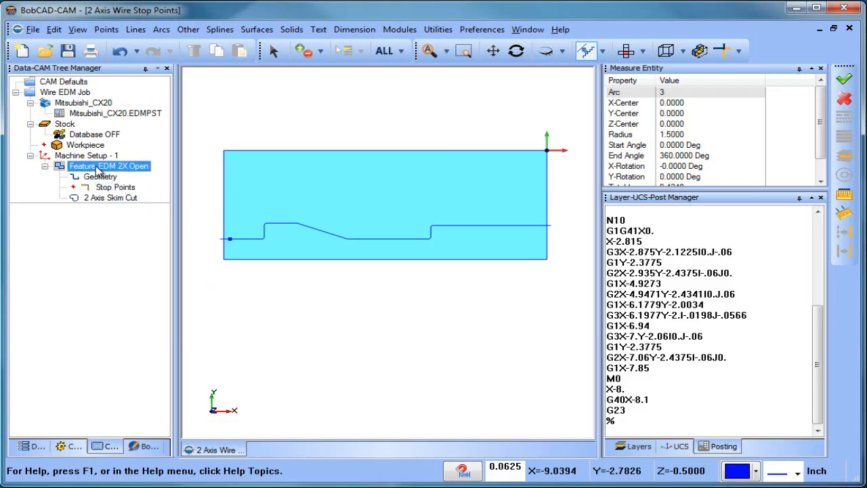
right_click(65, 92)
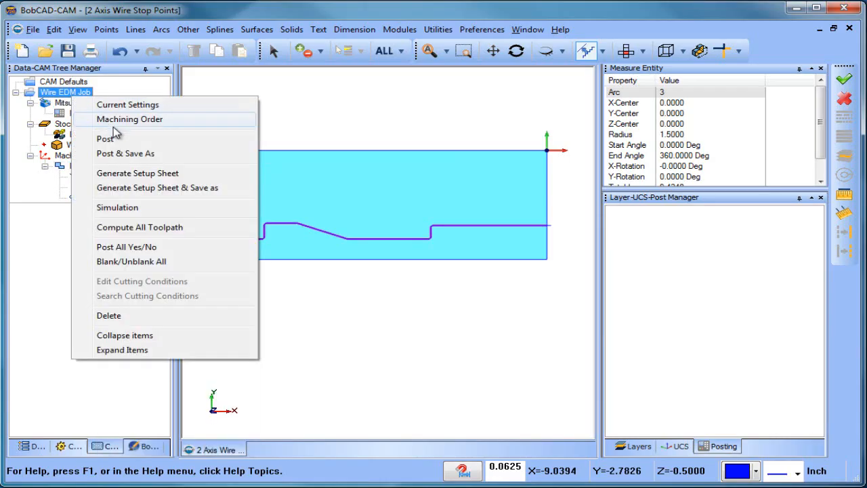
left_click(105, 138)
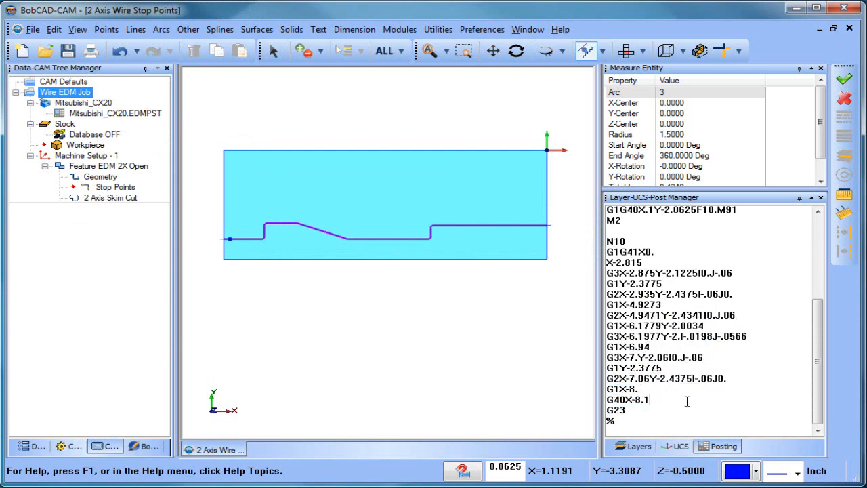
left_click(115, 187)
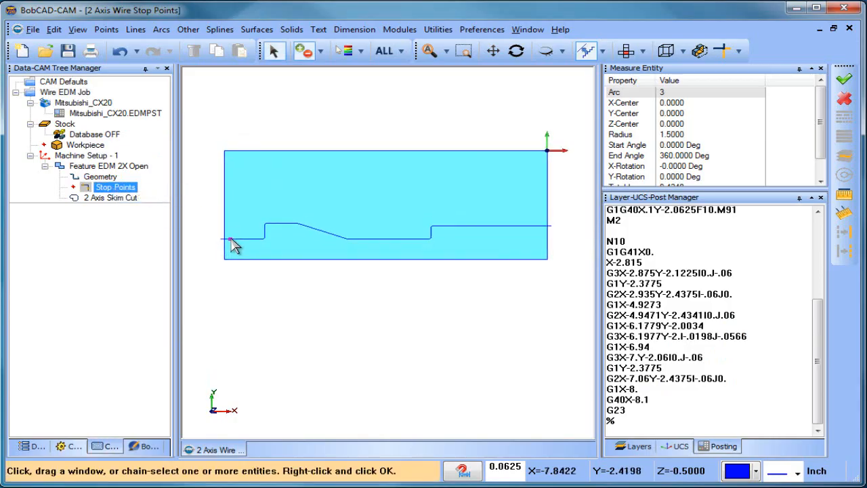
left_click(108, 165)
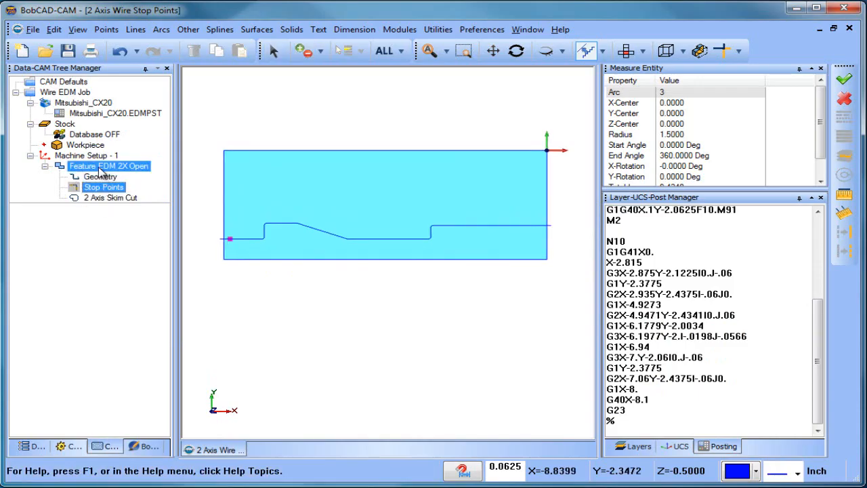
- Repost the job so the NC program includes the M0 cut-wire stop, then review the Stop Points feature
right_click(65, 92)
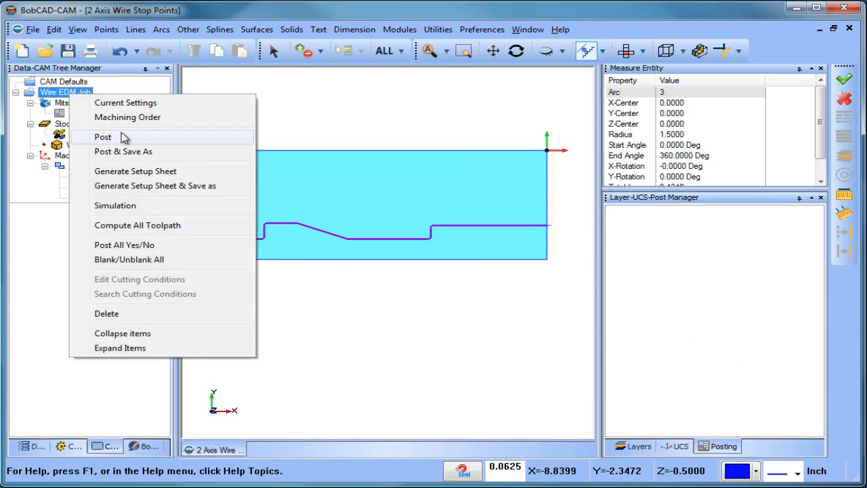
left_click(103, 137)
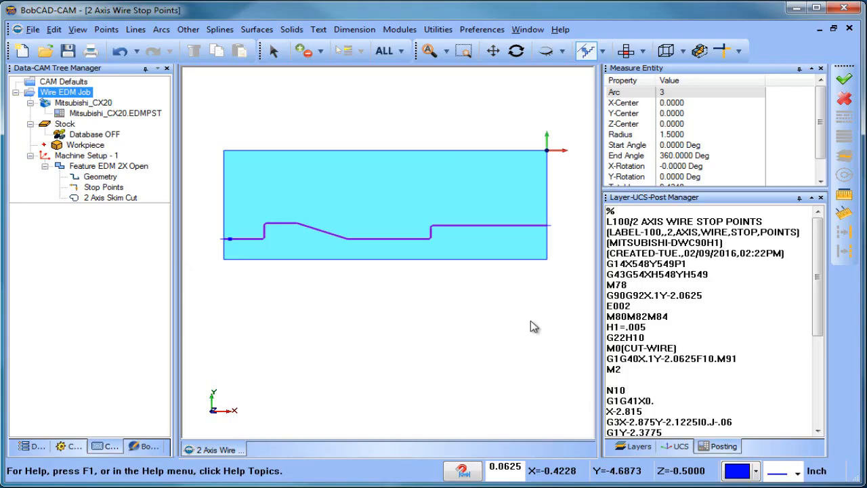
left_click(102, 187)
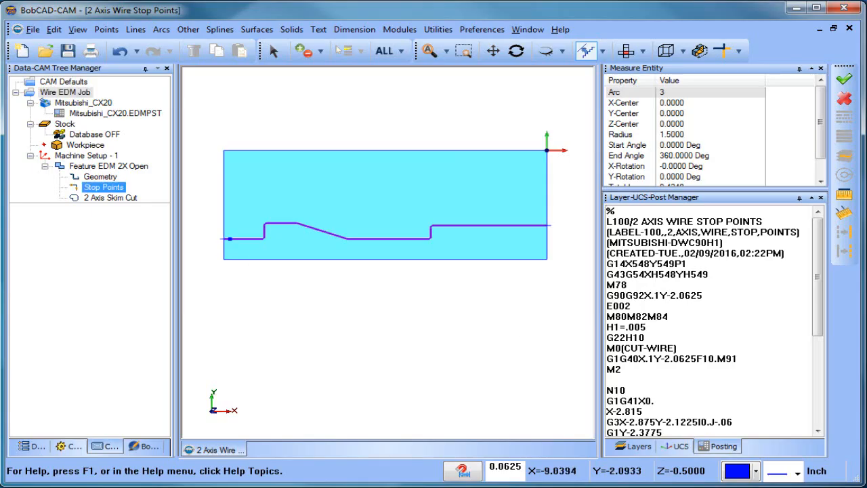